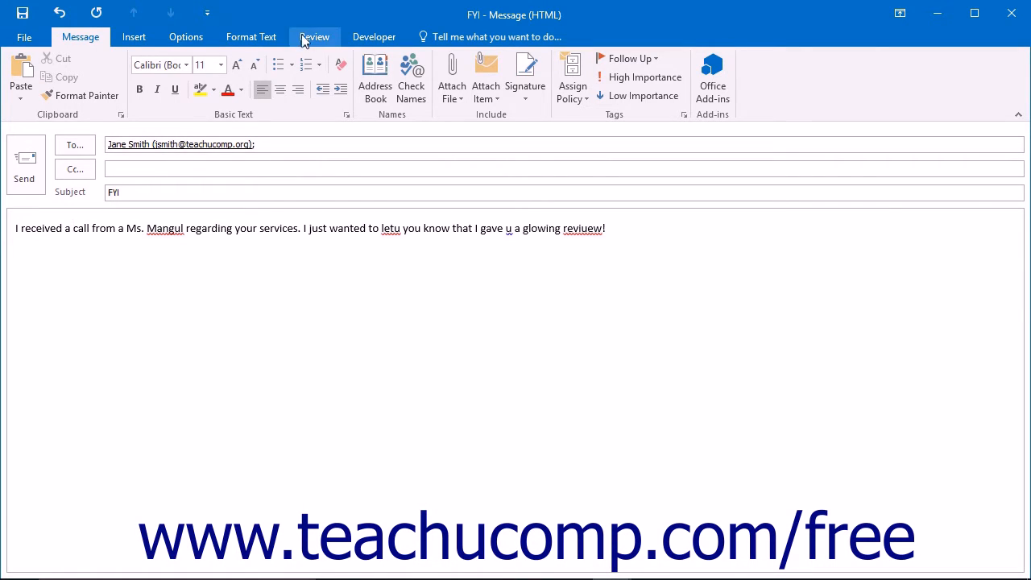
Switch the FYI draft's ribbon to the Review tab to show proofing tools
left_click(315, 36)
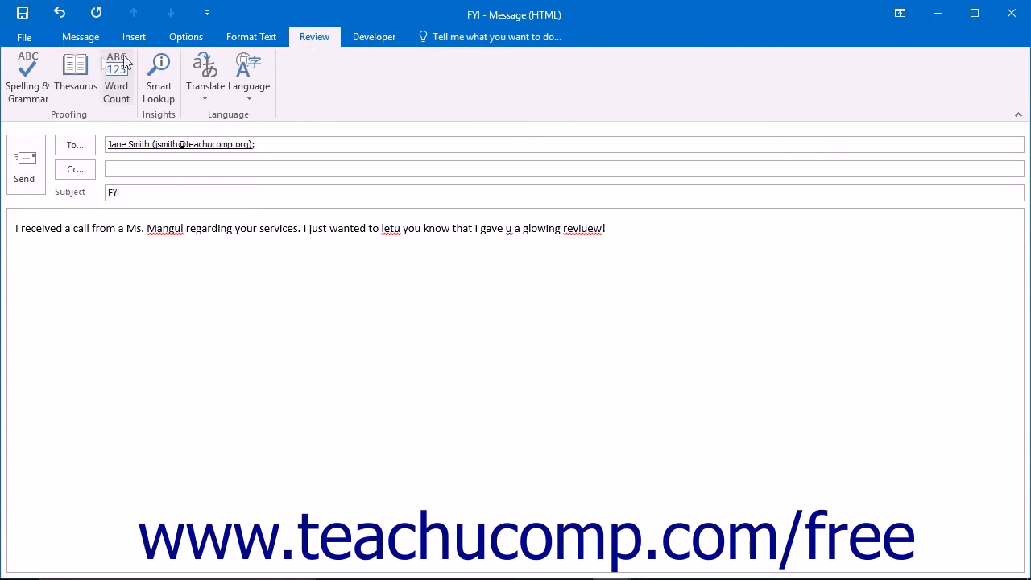
Run Spelling & Grammar on the FYI draft, flagging 'Mangul' first
left_click(27, 77)
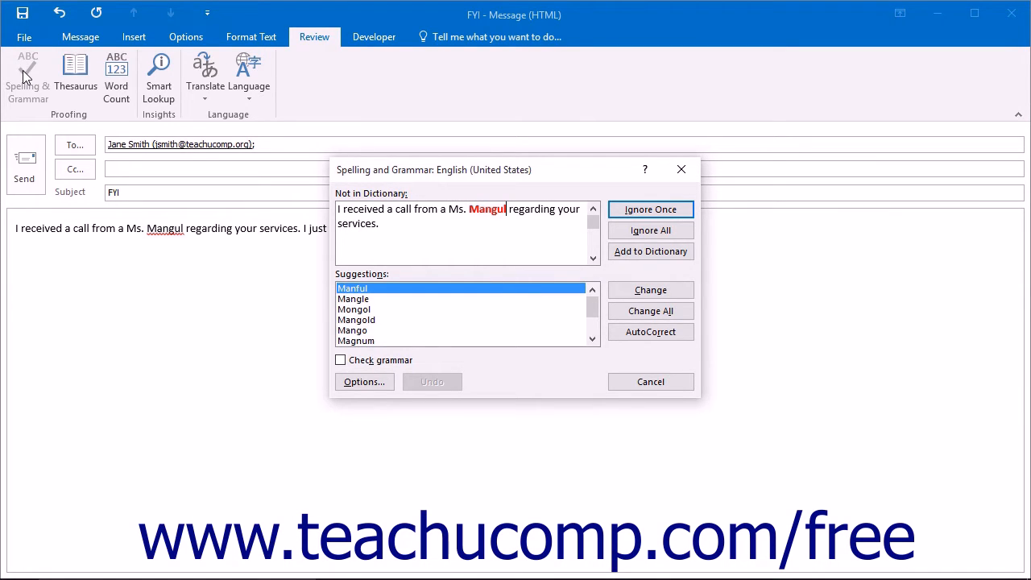
mouse_move(422, 287)
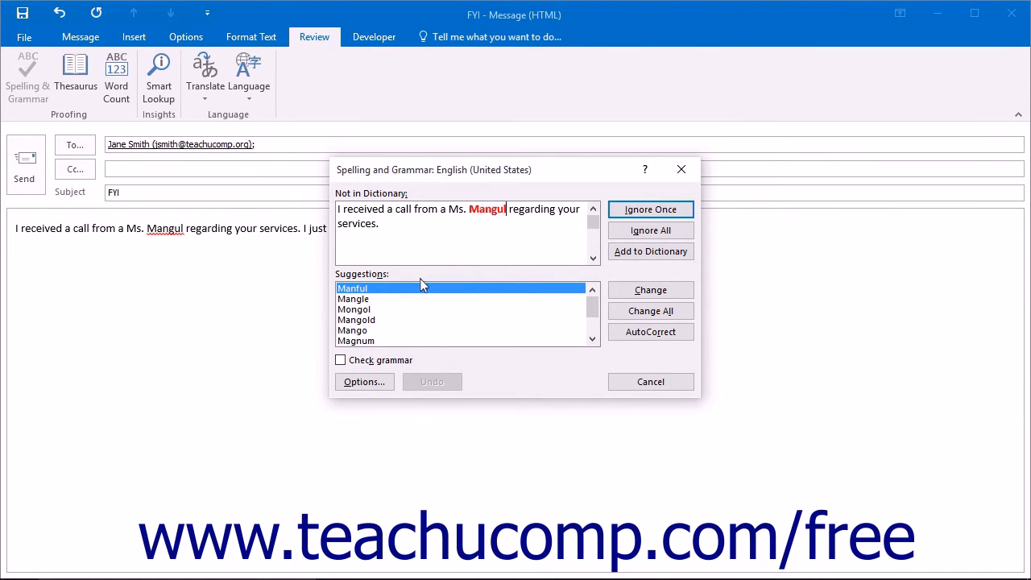
mouse_move(426, 183)
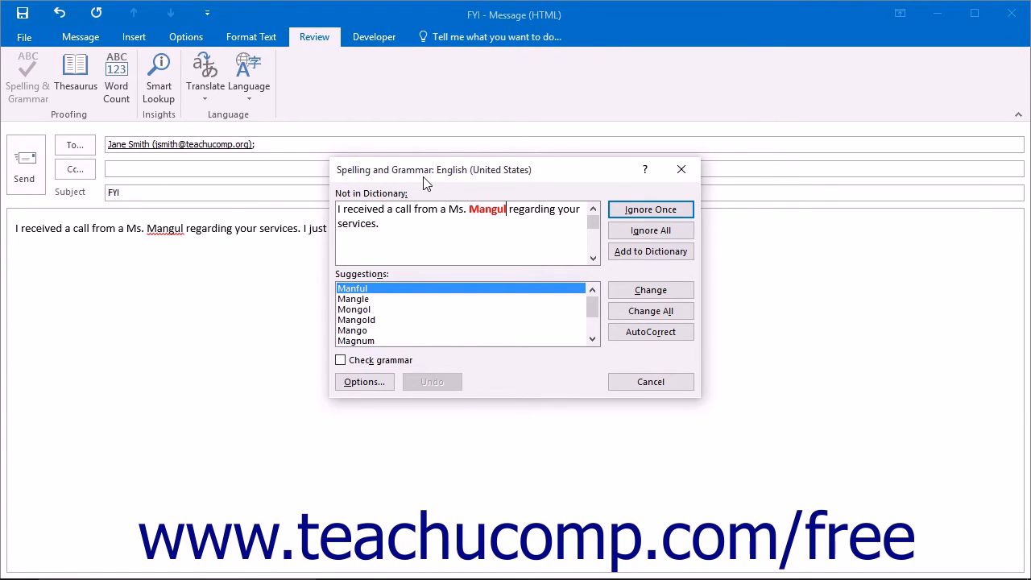
mouse_move(431, 306)
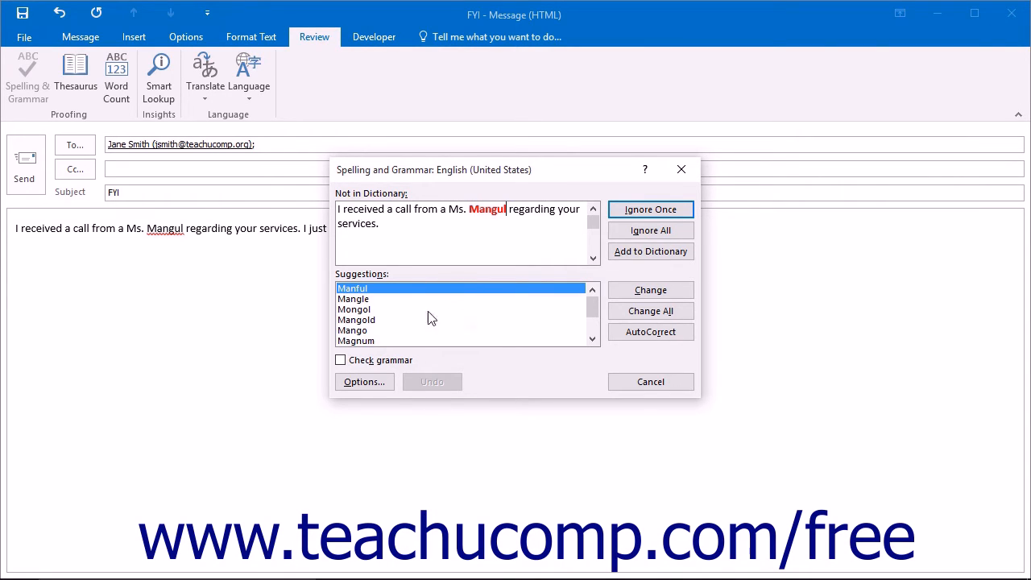
mouse_move(450, 300)
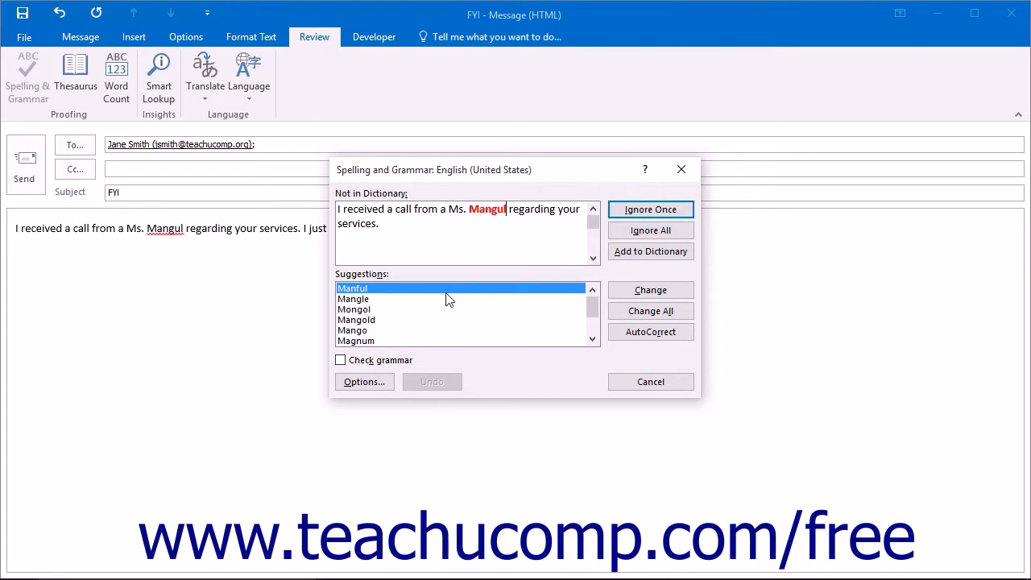
mouse_move(439, 290)
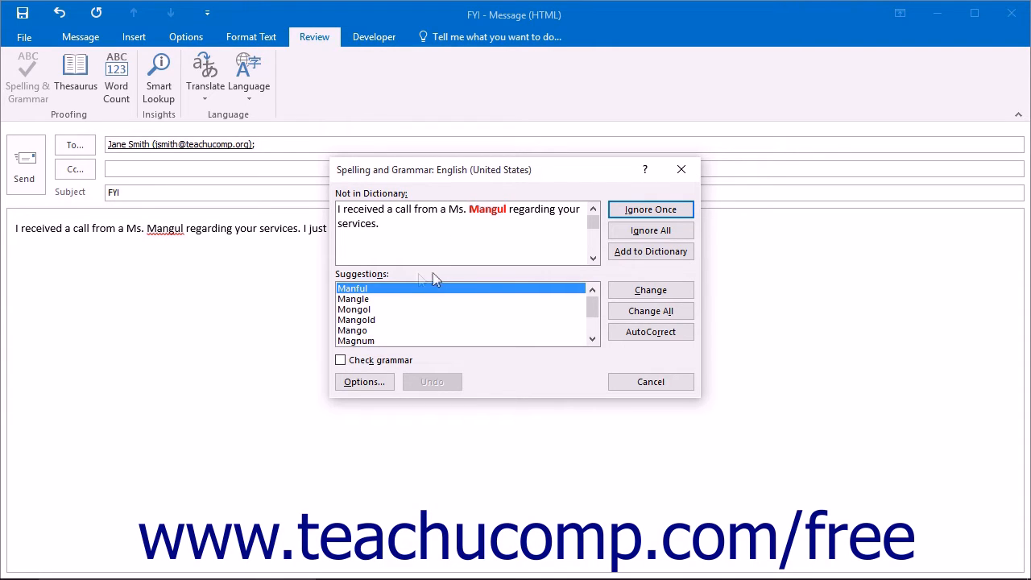
mouse_move(491, 333)
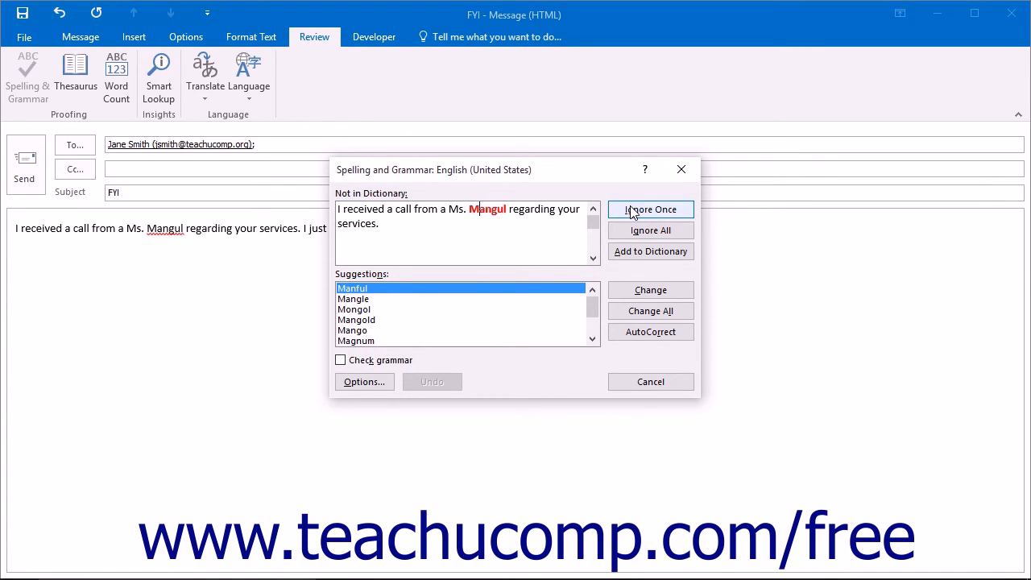
mouse_move(650, 231)
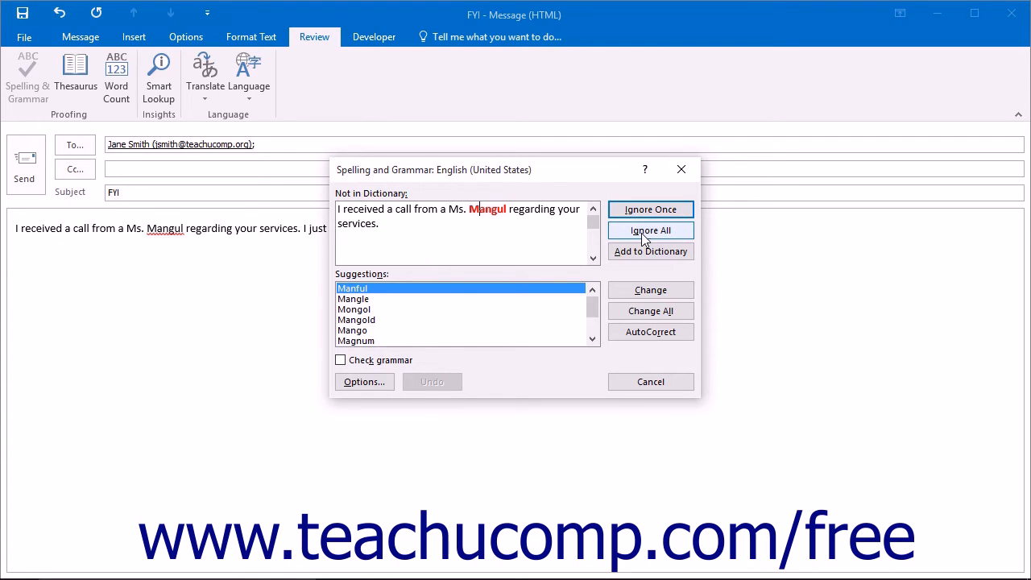
Ignore all 'Mangul', and change letu to let, u to you, revieuw to review
left_click(650, 230)
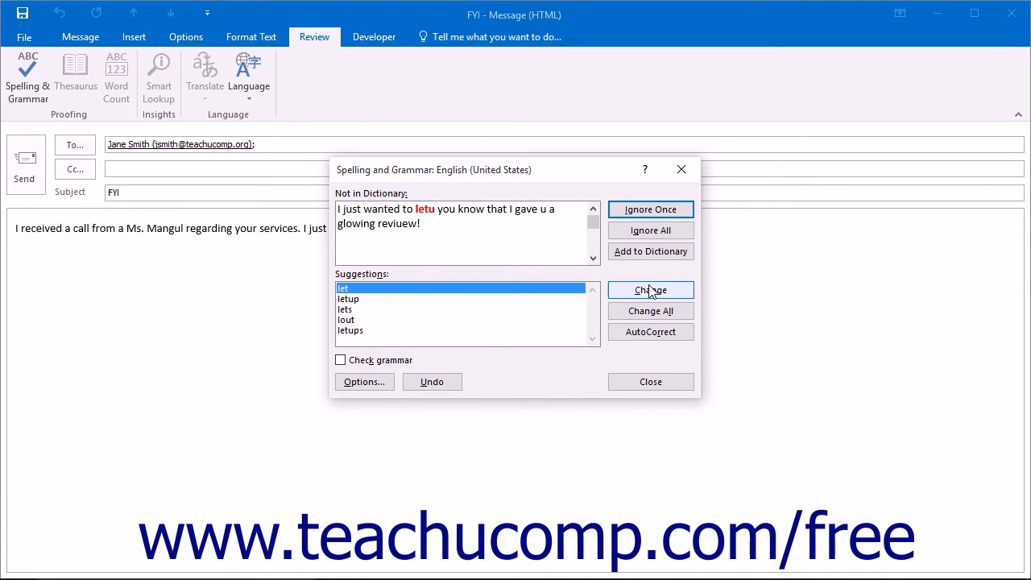
left_click(650, 290)
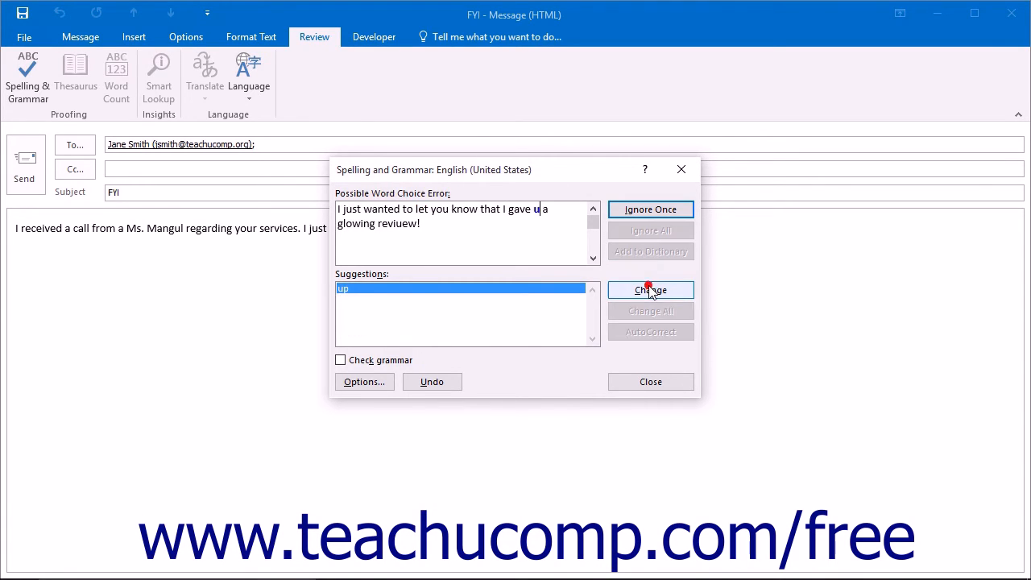
left_click(650, 290)
type("yo")
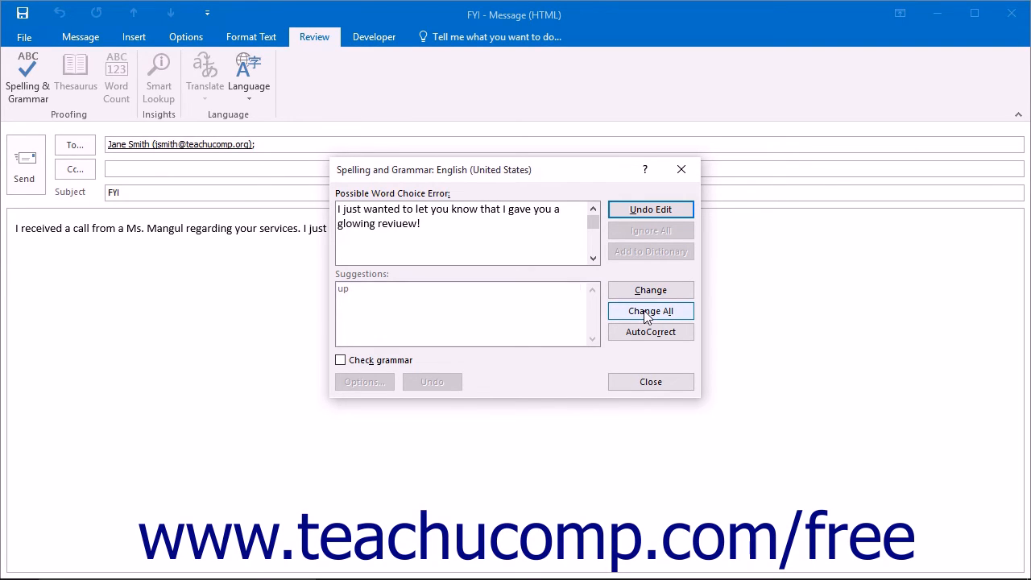
left_click(650, 311)
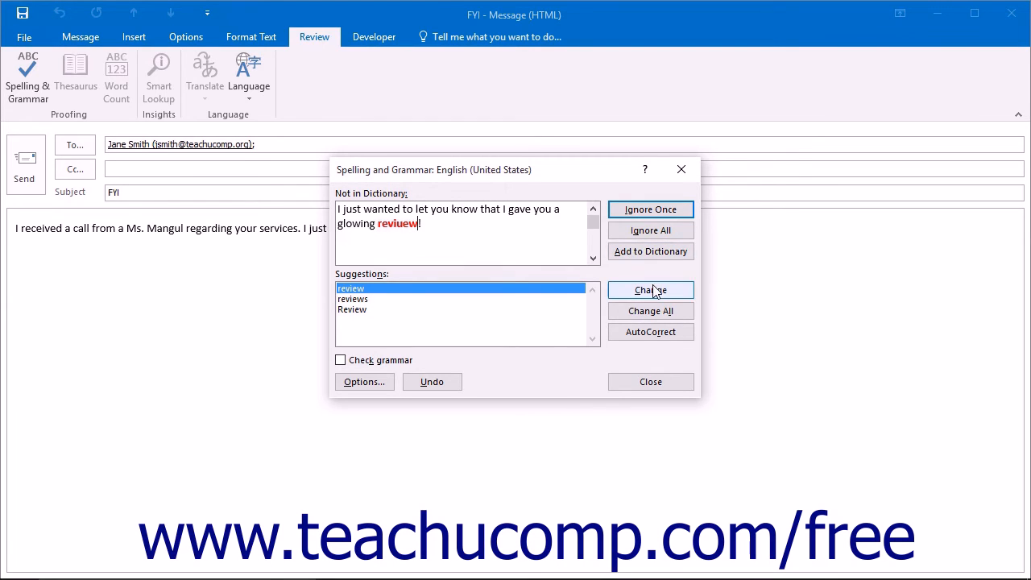
left_click(650, 290)
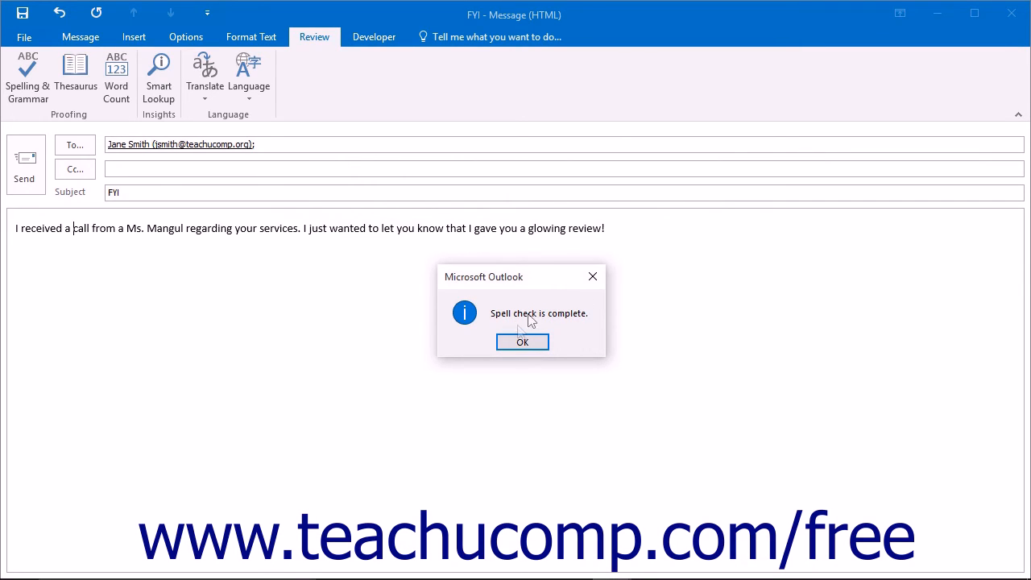
Confirm the finished spell check, then select 'services' and open its context menu
left_click(522, 341)
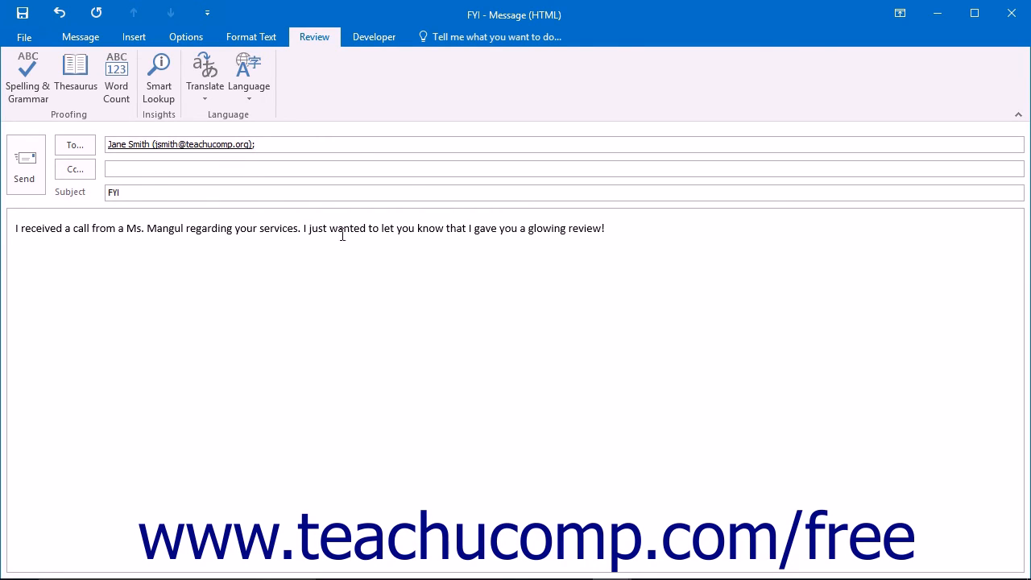
double_click(278, 228)
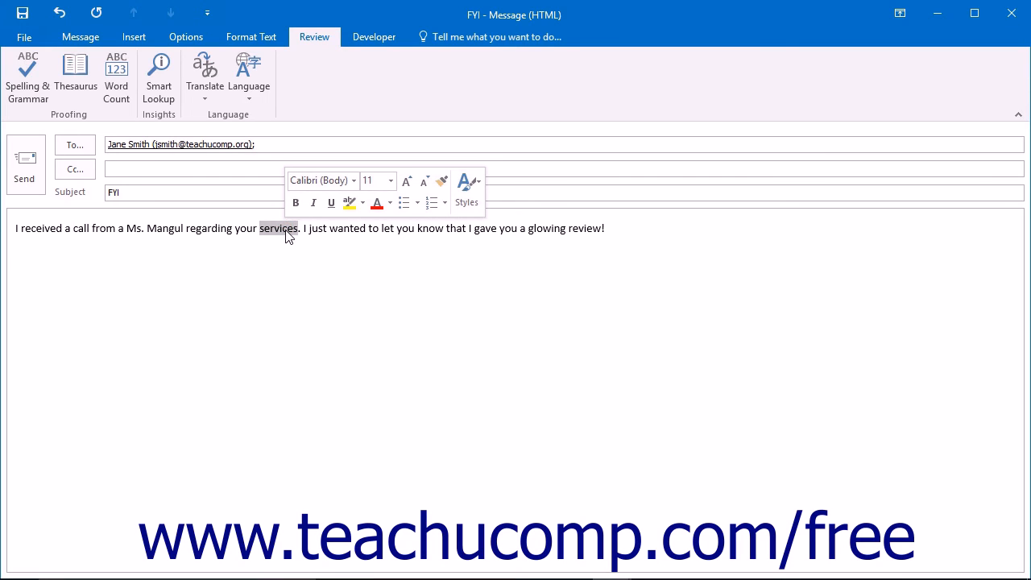
right_click(278, 228)
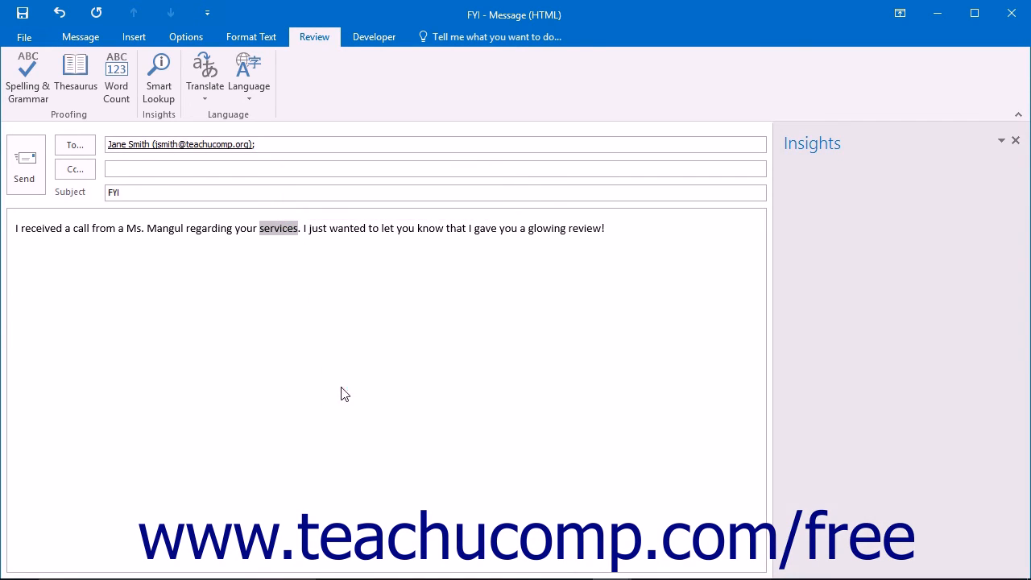
Smart Lookup 'services', browse its Wikipedia results and definition, then close Insights
left_click(158, 76)
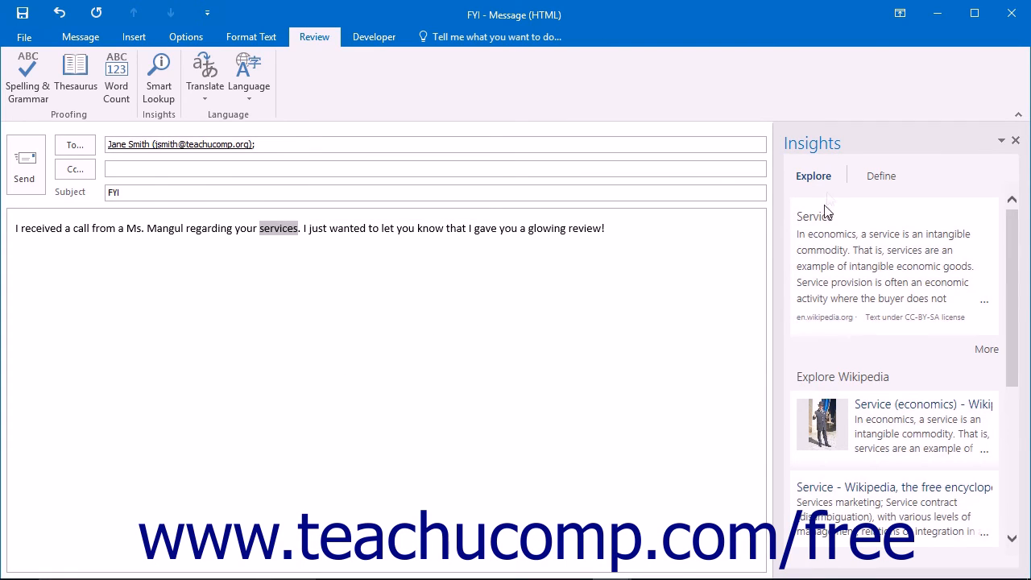
mouse_move(839, 184)
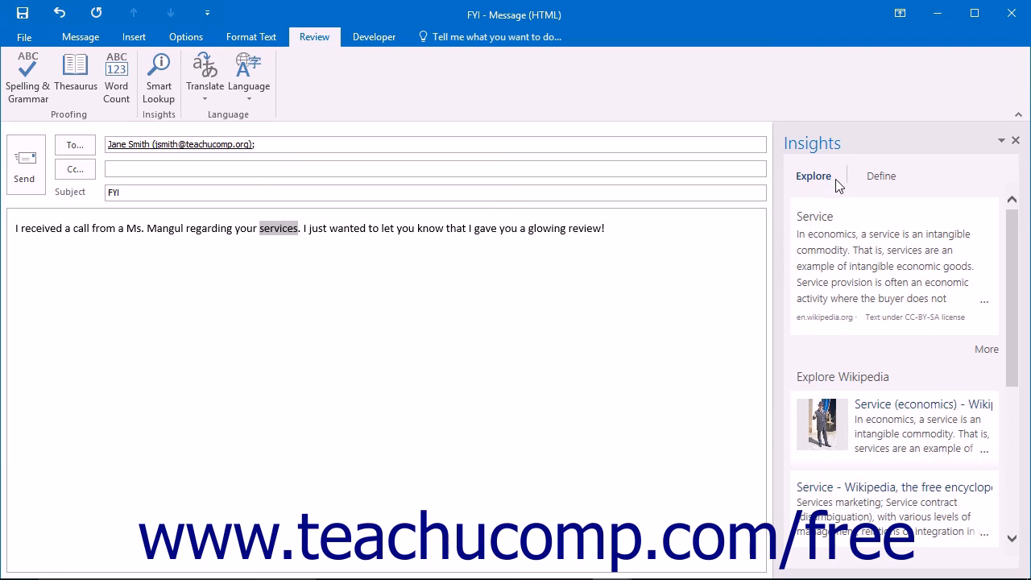
scroll("down", 3)
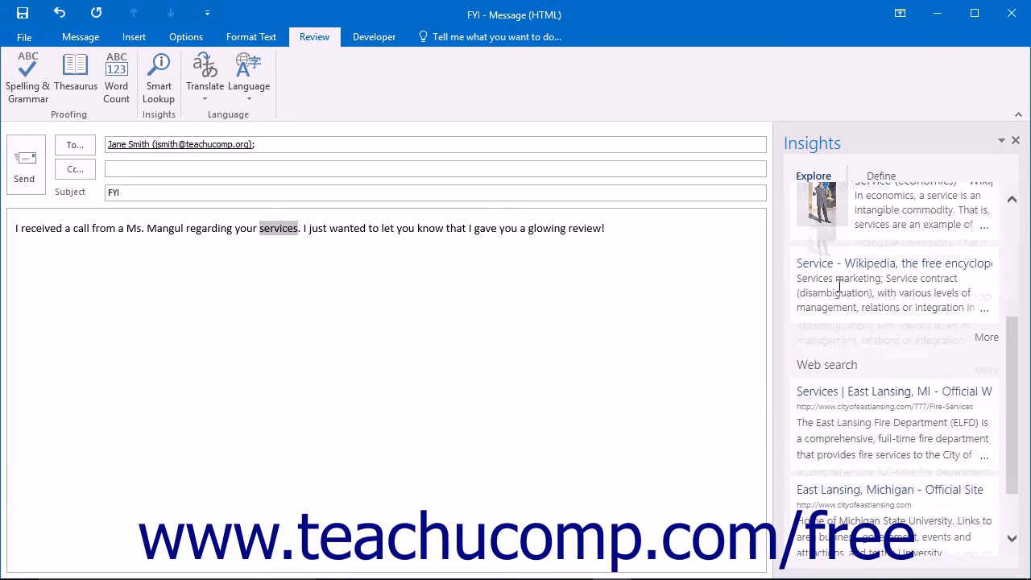
scroll("up", 3)
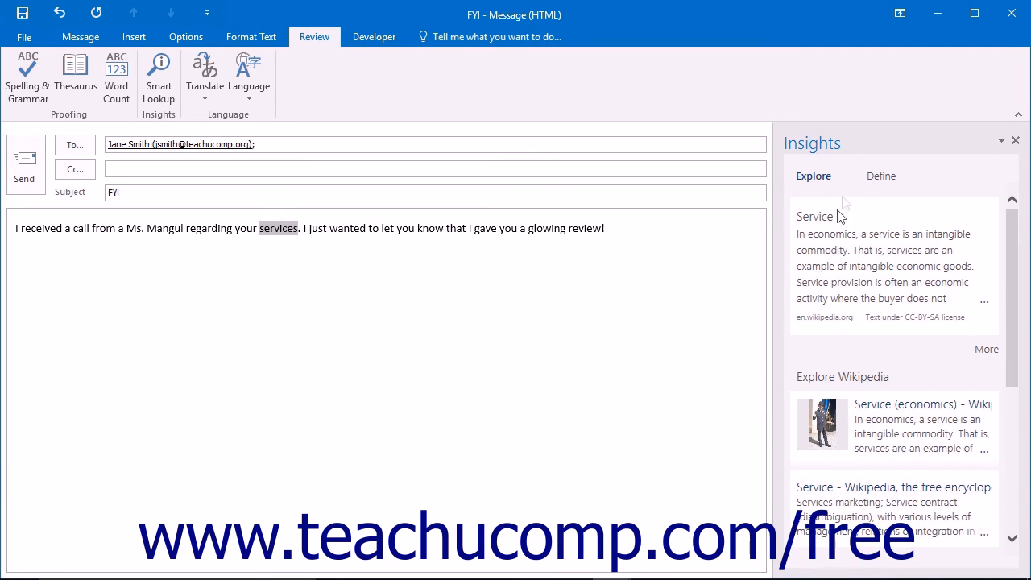
left_click(881, 175)
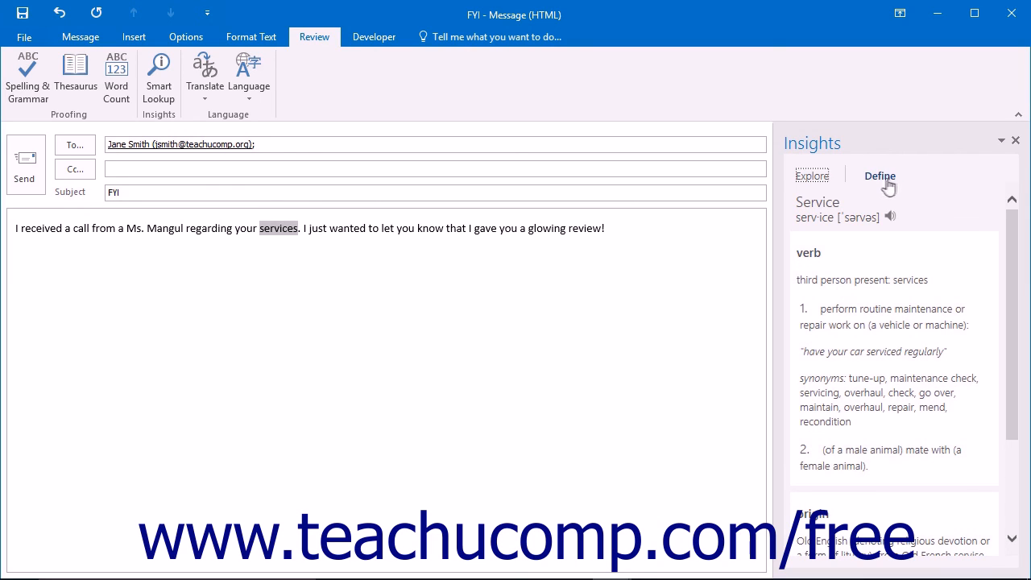
left_click(1016, 143)
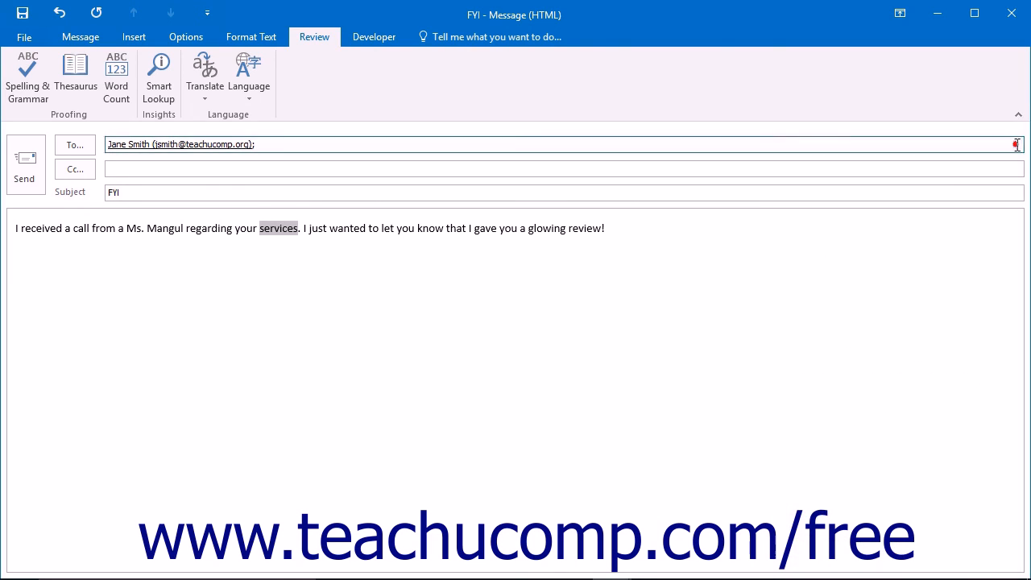